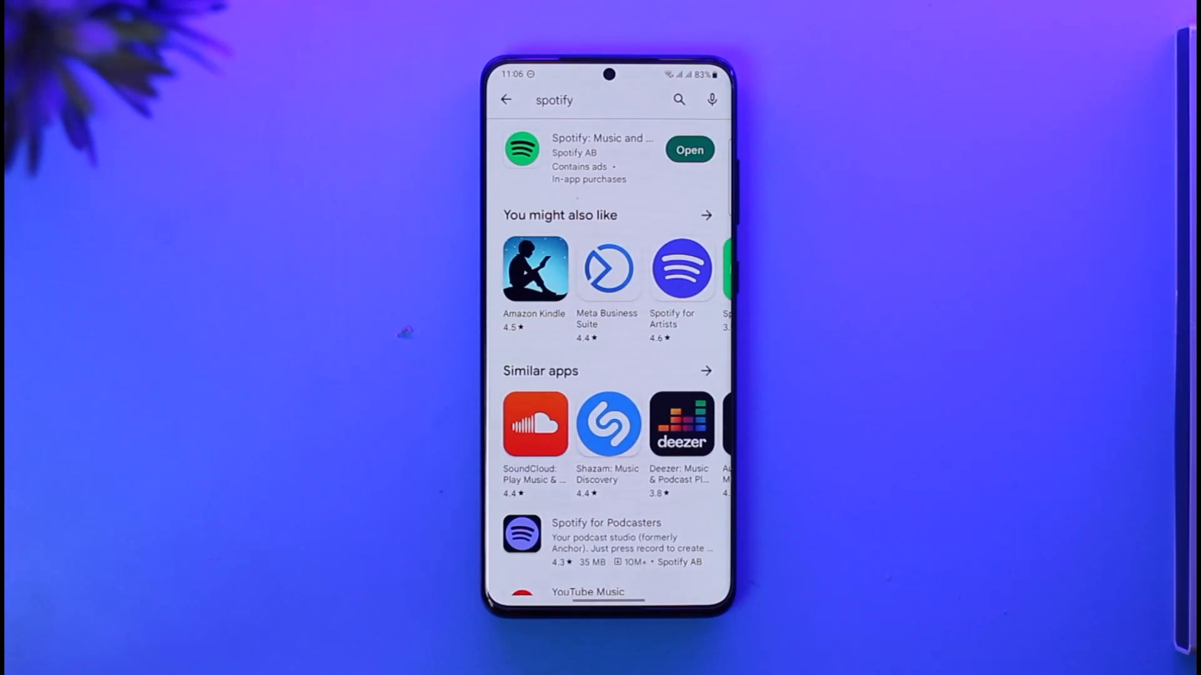
# Launch Spotify from its Play Store listing and go to its Settings page.
pyautogui.click(688, 150)
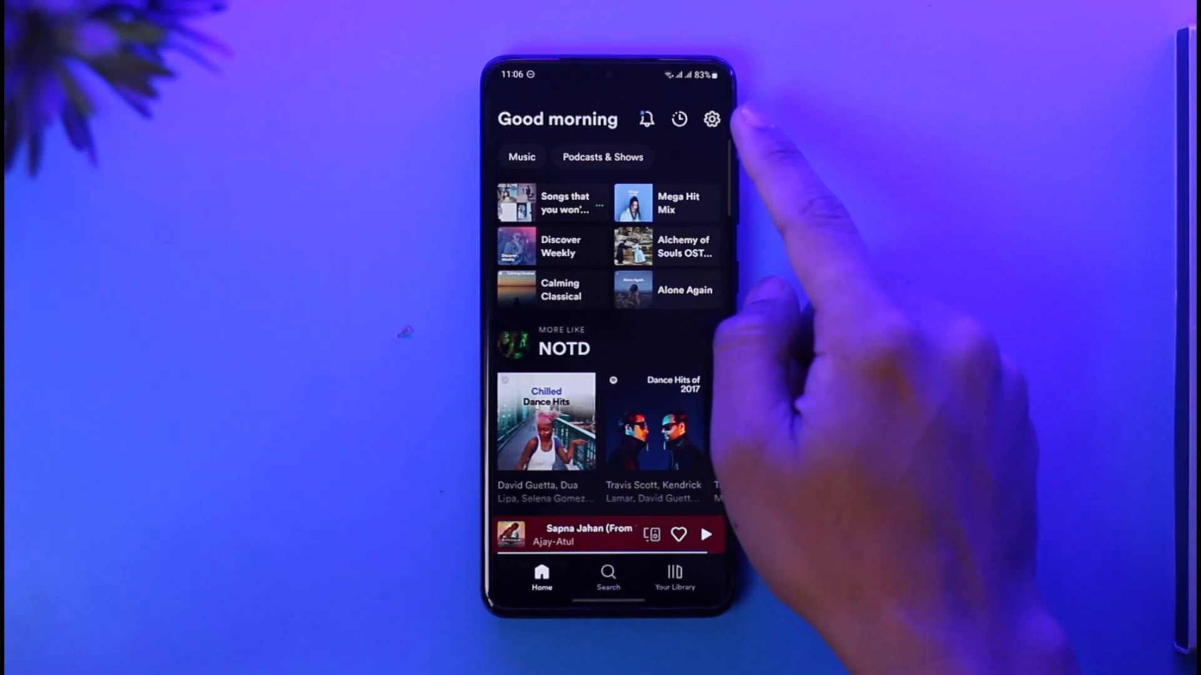
pyautogui.click(710, 120)
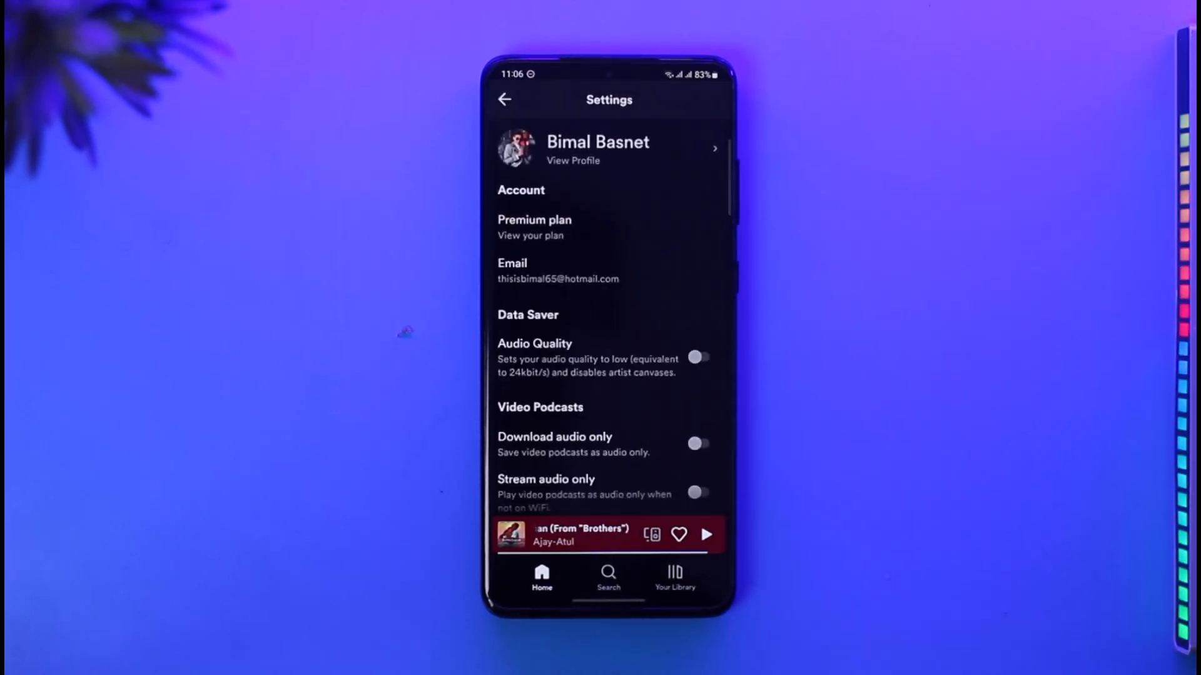
pyautogui.scroll(-3)
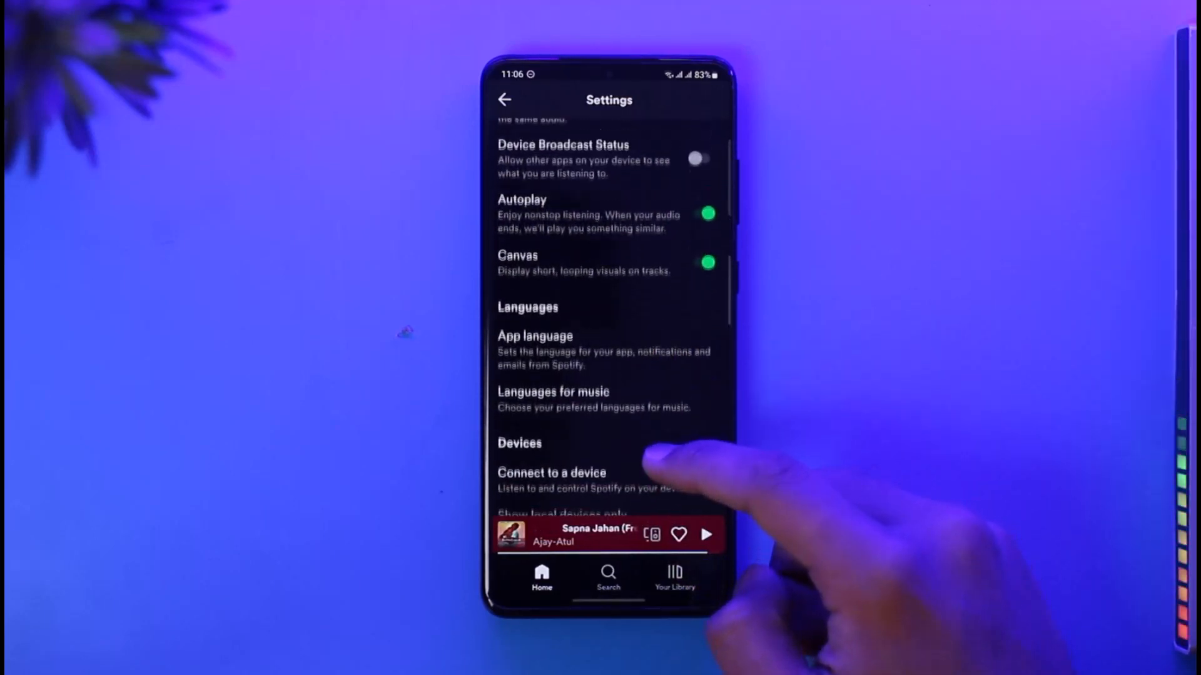
# Scroll down to Autoplay and switch its toggle off, leaving Canvas enabled.
pyautogui.scroll(-3)
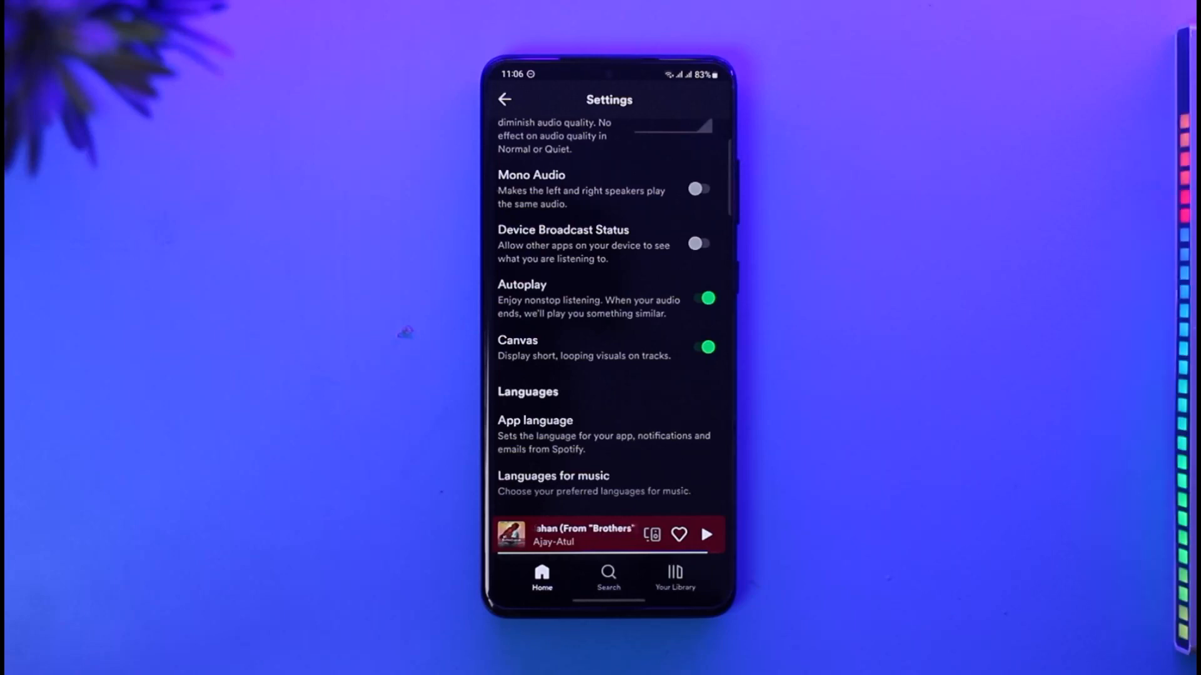
pyautogui.click(705, 299)
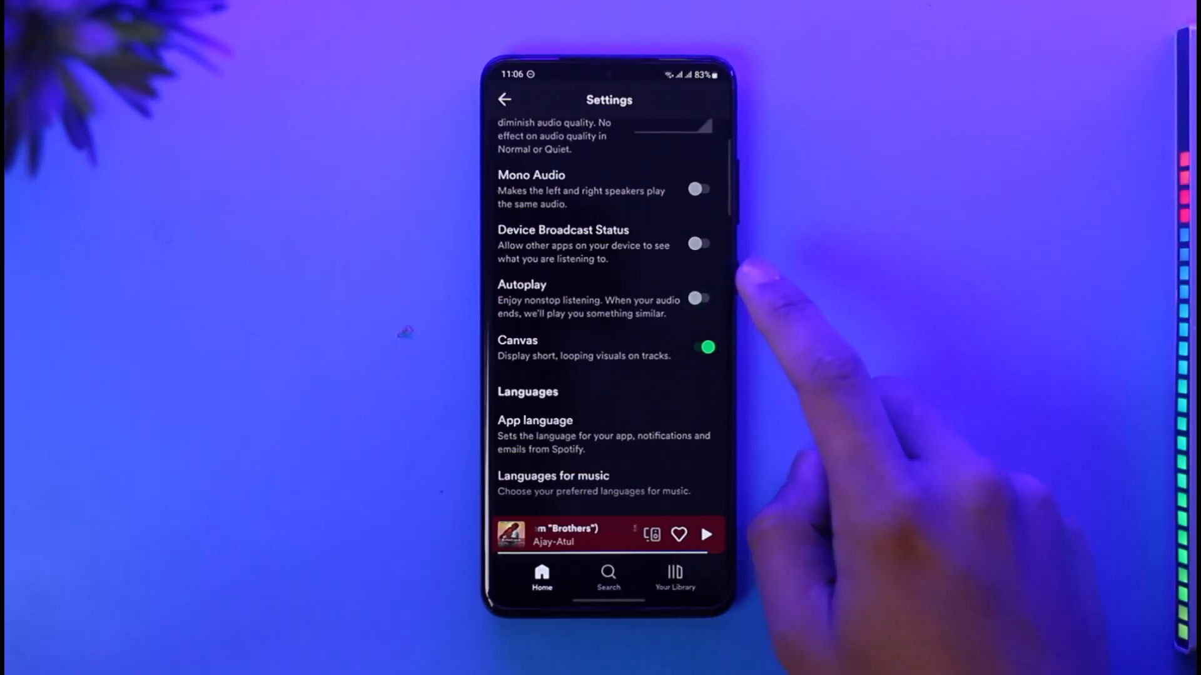